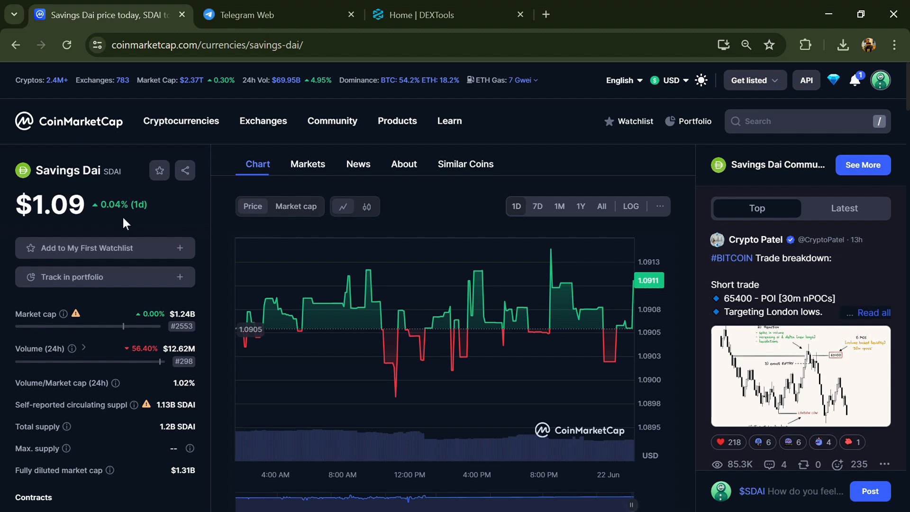
Scroll the sDAI sidebar and community feed down to the post composer with Bullish/Bearish options
scroll(down, 3)
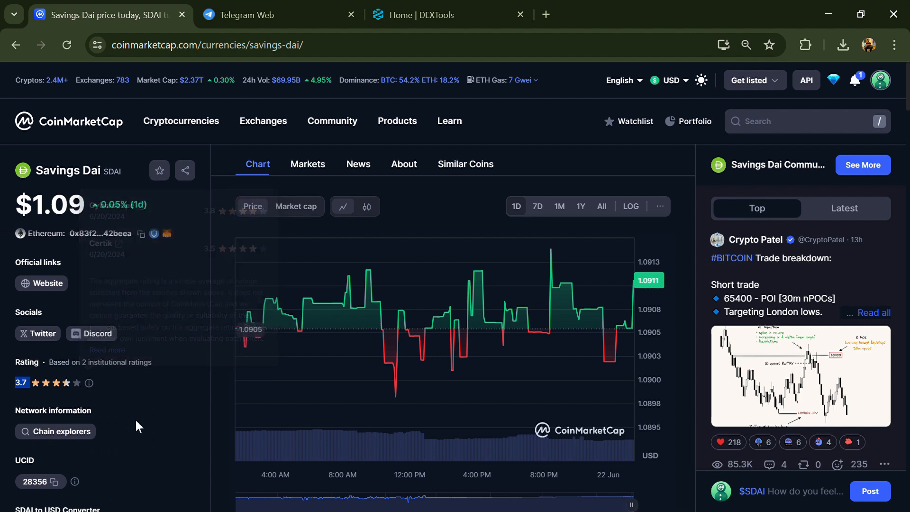
scroll(down, 3)
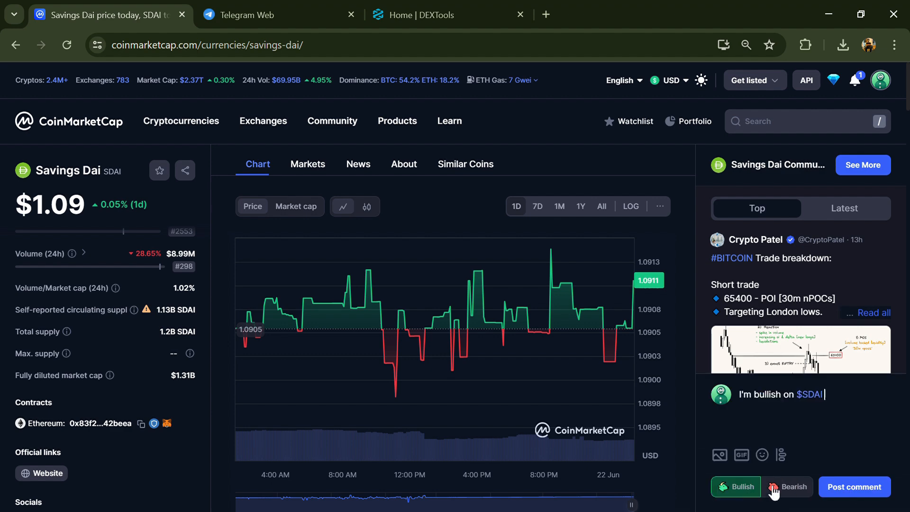
Mark the draft post as Bearish on $SDAI and show the Latest community posts
click(787, 487)
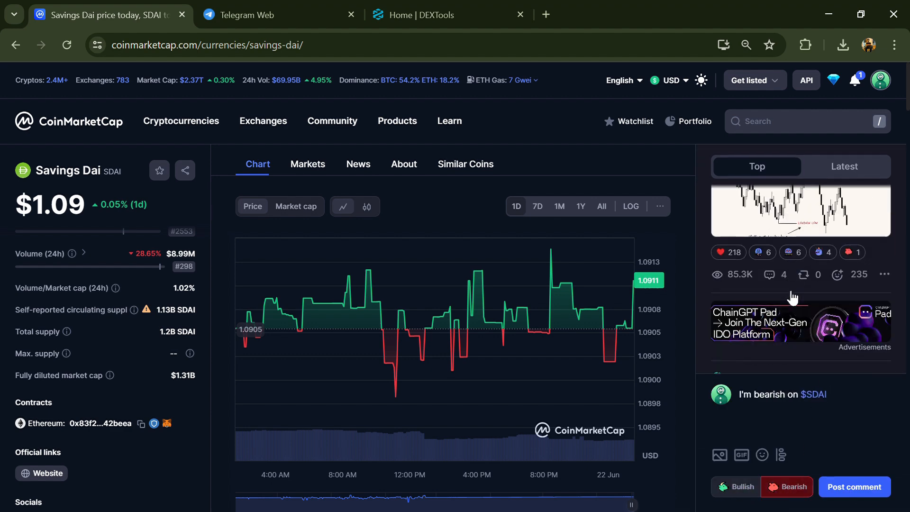
click(844, 167)
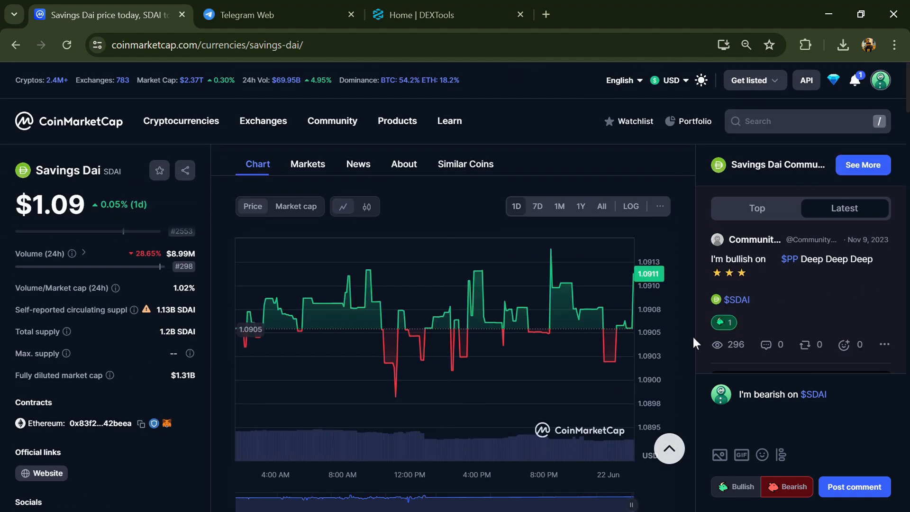
Copy the sDAI Ethereum contract address and switch to the DEXTools page
scroll(down, 3)
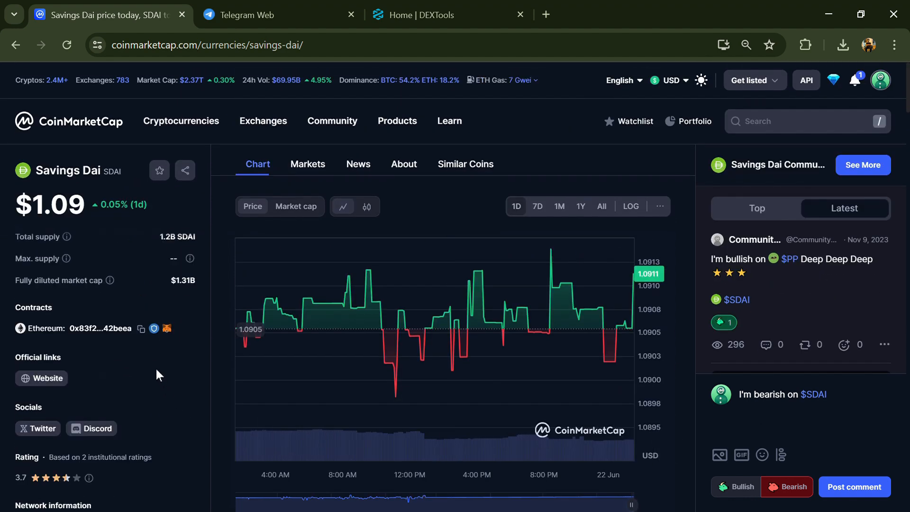
click(140, 329)
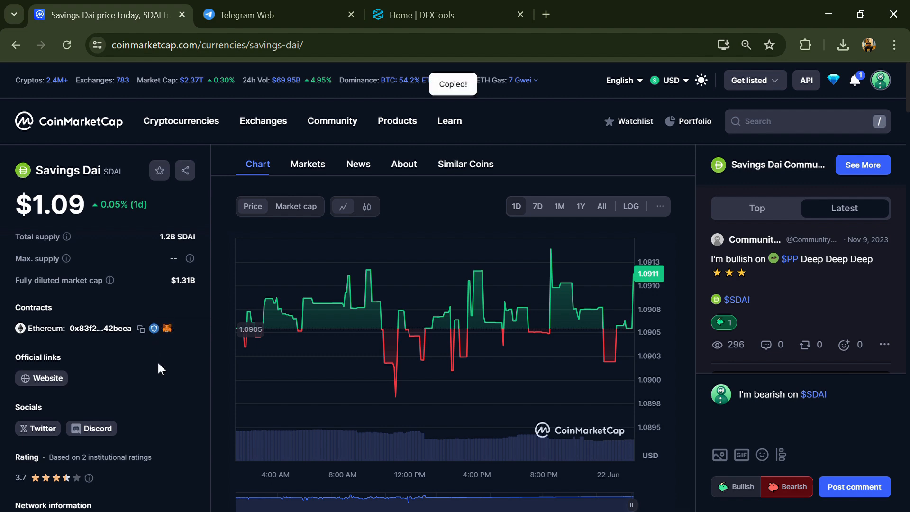
mouse_move(471, 7)
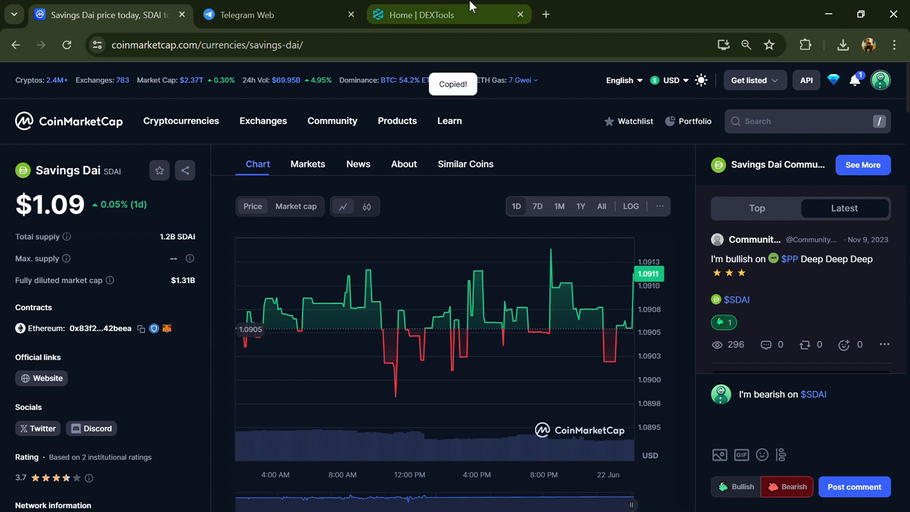
click(449, 14)
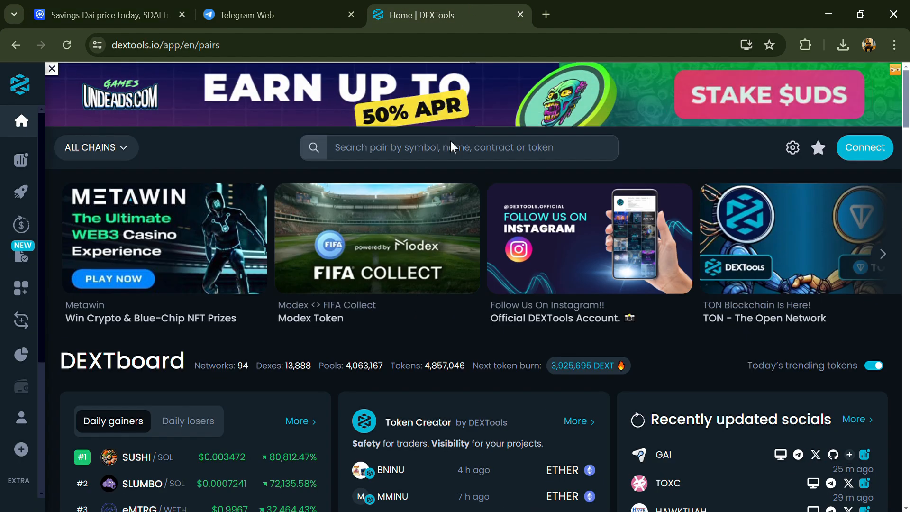
Search DEXTools for contract 0x83f20f44975d03b1b09e64809b757c47f942beed to reach the sDAI pair page
click(459, 147)
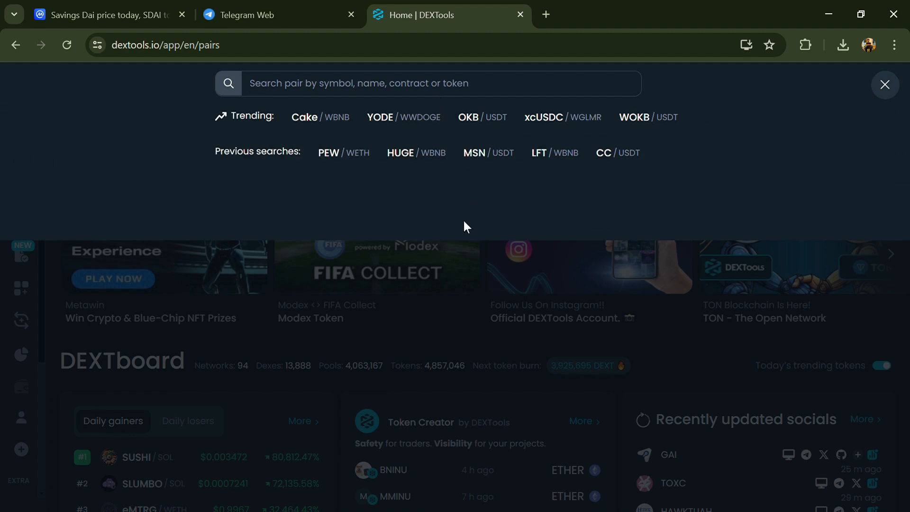
text(0x83f20f44975d03b1b09e64809b757c47f942beed)
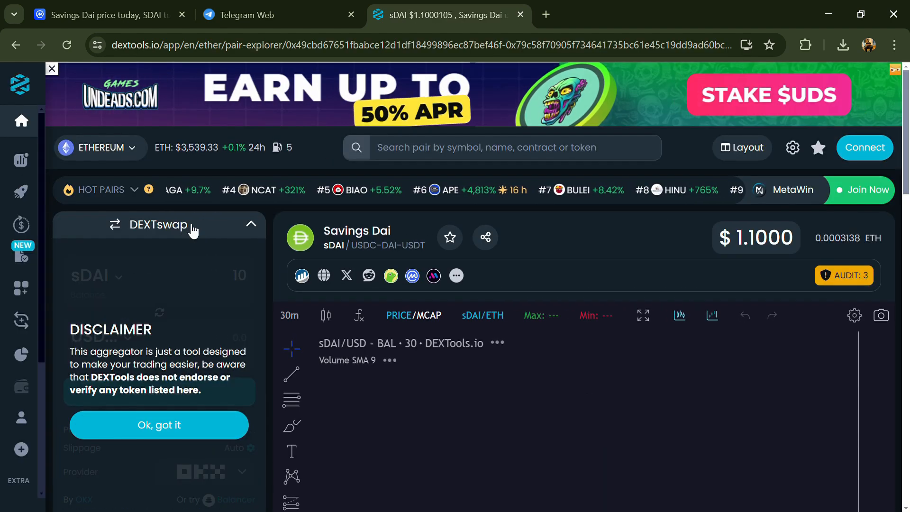
Review the sDAI pair's full audit scan results on DEXTools
scroll(down, 3)
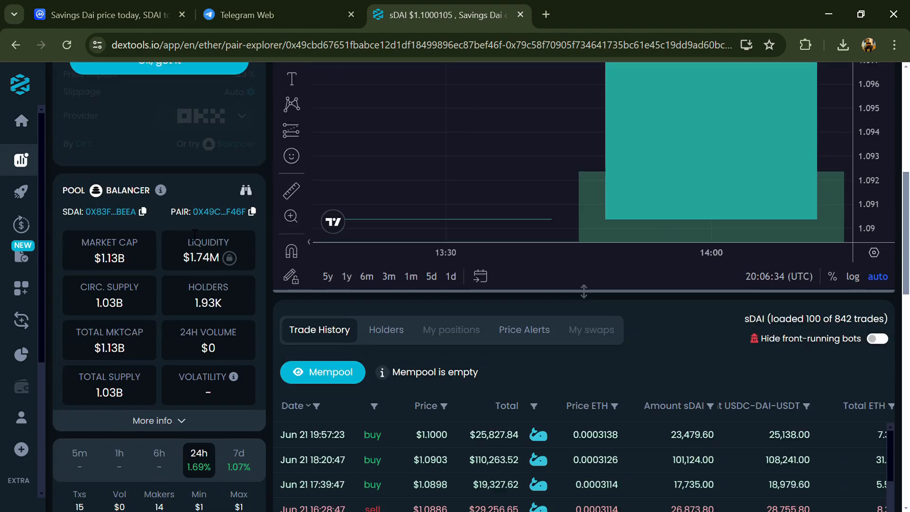
scroll(down, 3)
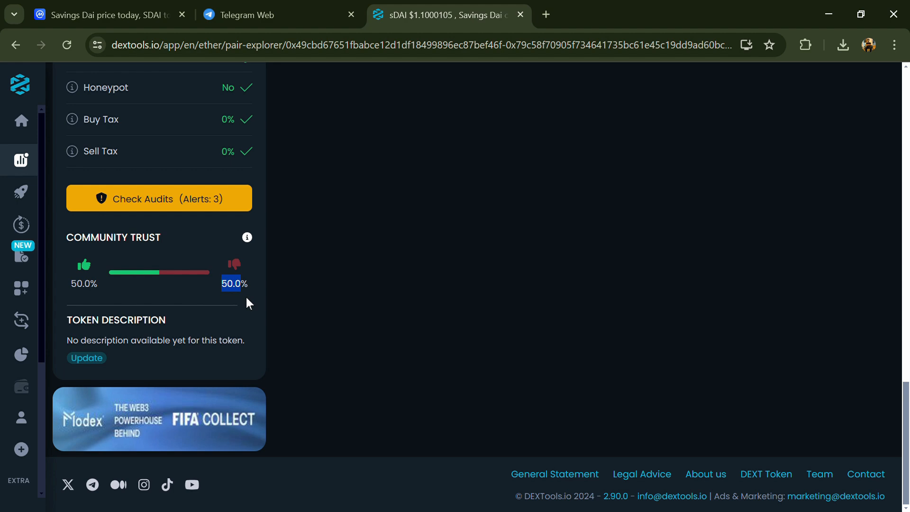
click(158, 198)
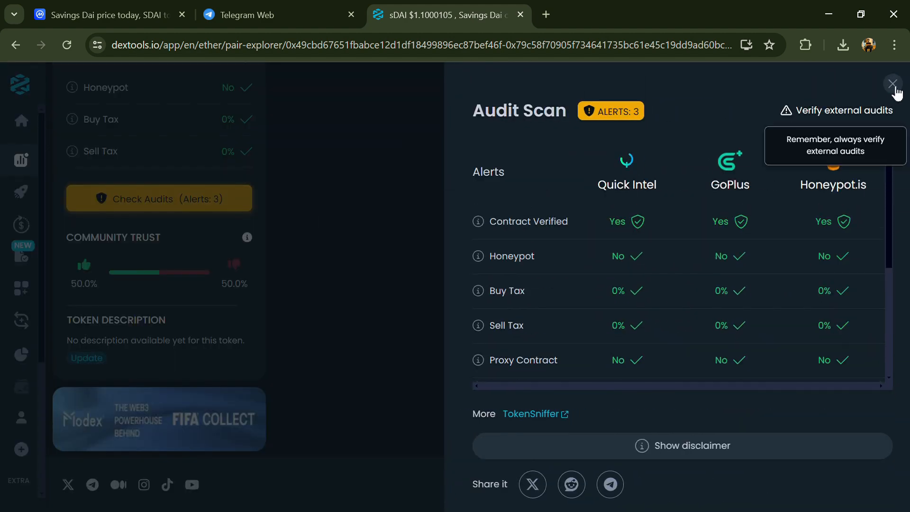
click(894, 83)
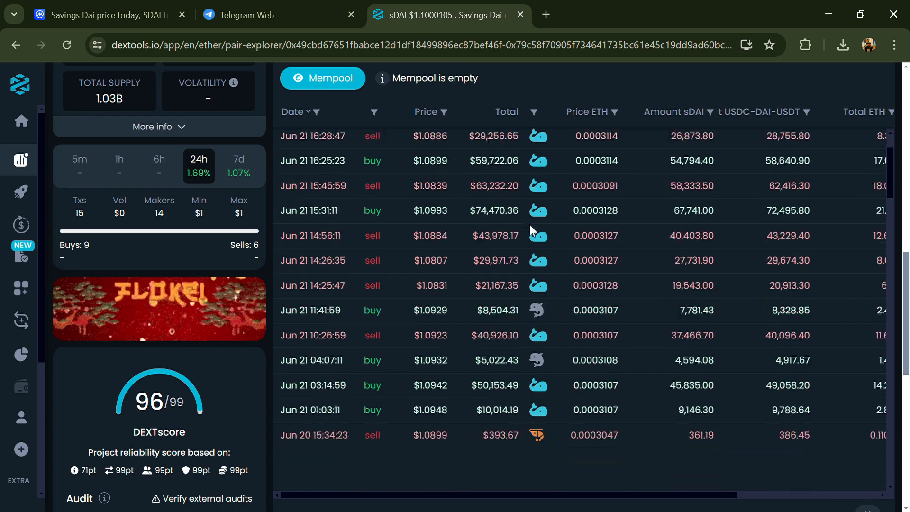
Look through the pair's trade history, then return to the CoinMarketCap Savings Dai page
scroll(down, 3)
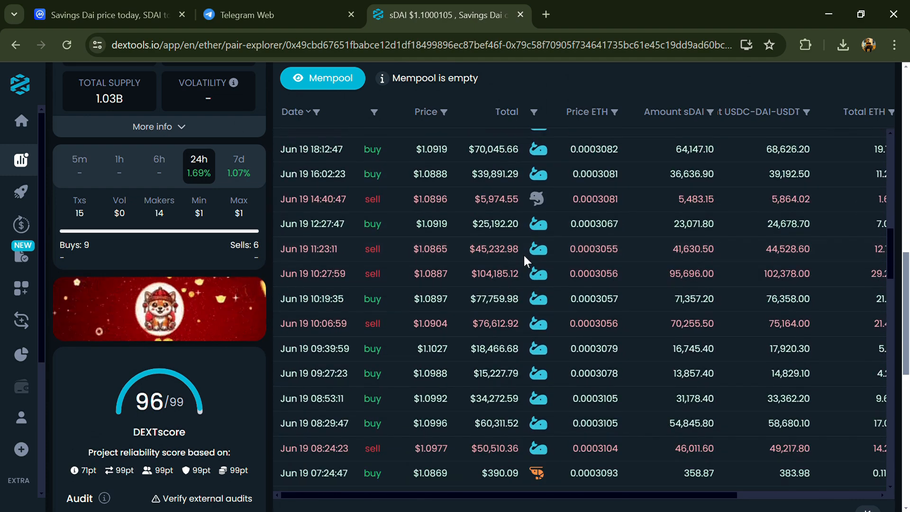
scroll(down, 3)
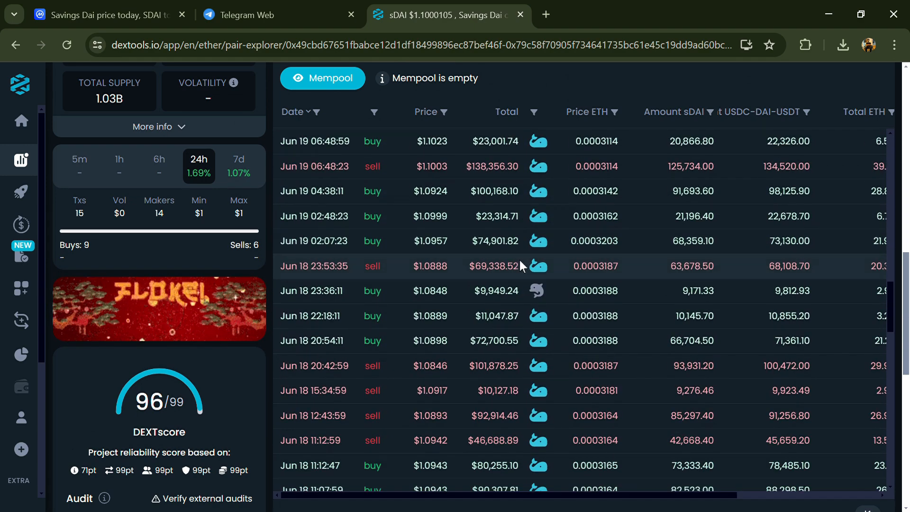
click(105, 14)
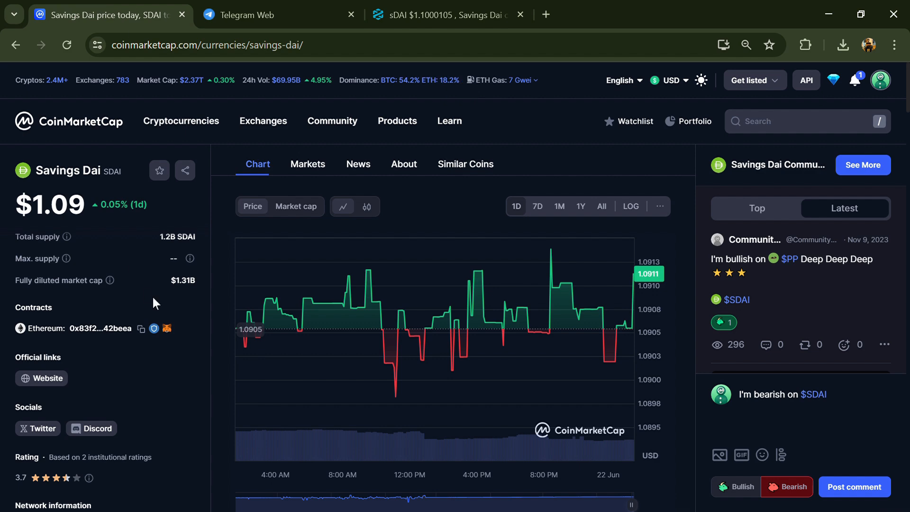
View the Savings Dai Markets table of six SDAI DEX pairs, led by Curve SDAI/sUSDe
click(308, 164)
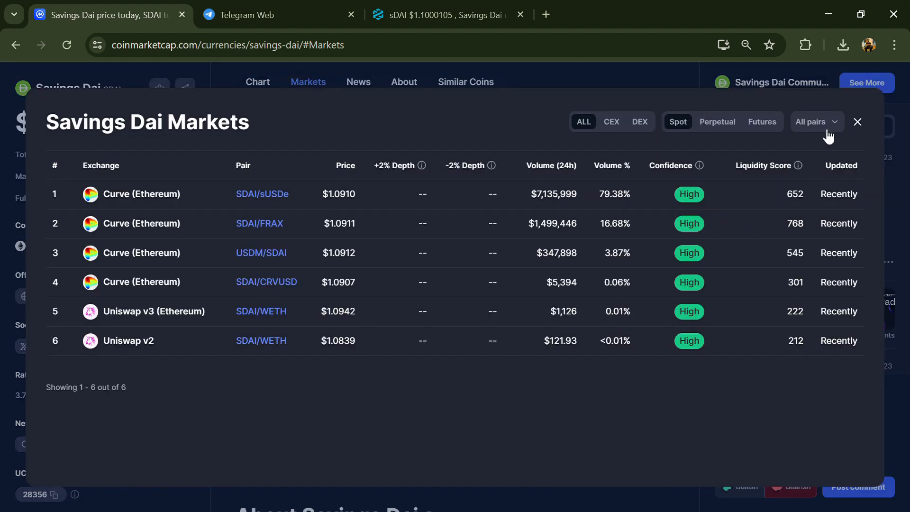
click(857, 122)
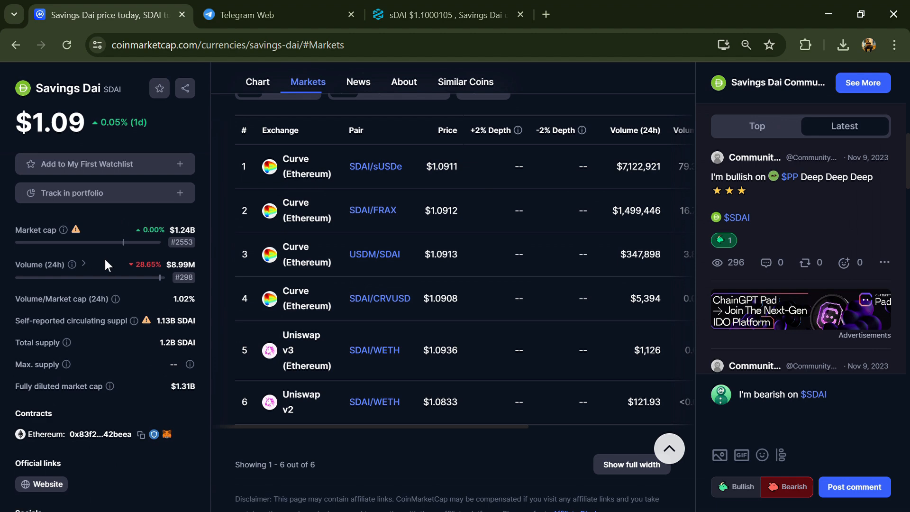
scroll(down, 3)
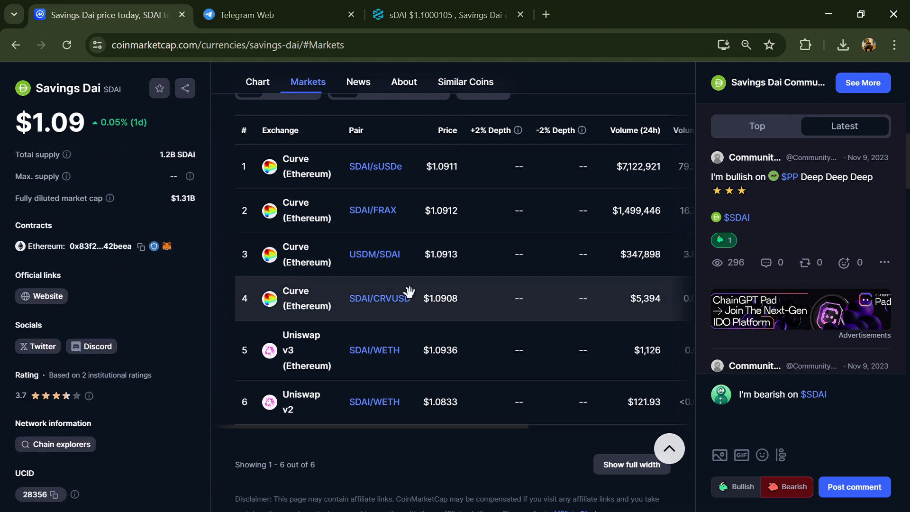
mouse_move(419, 292)
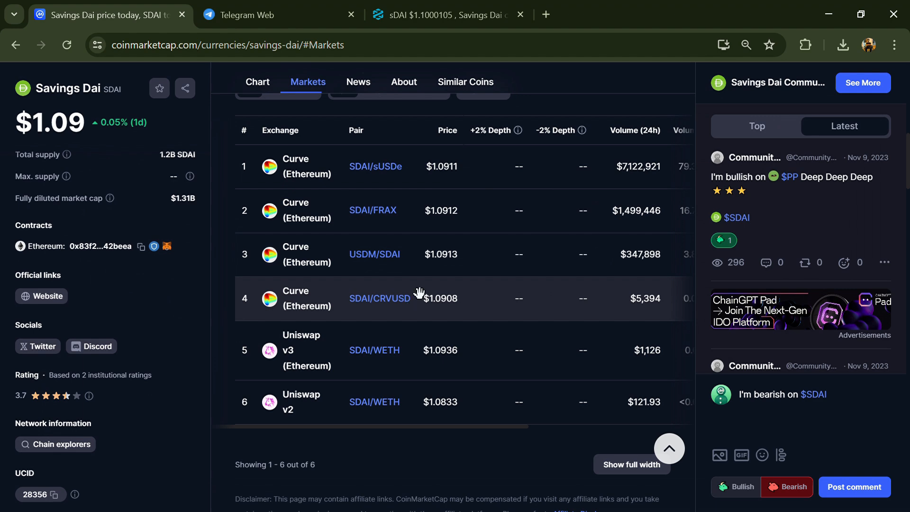
mouse_move(400, 304)
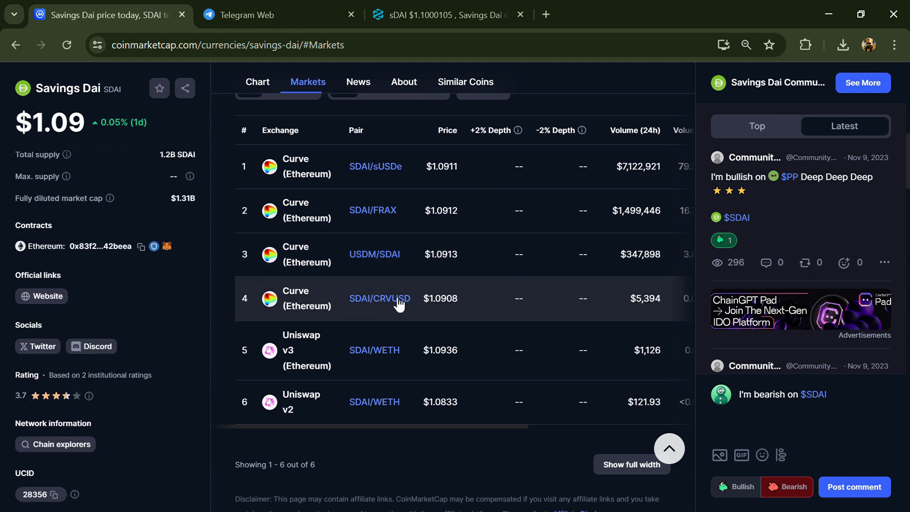
mouse_move(283, 284)
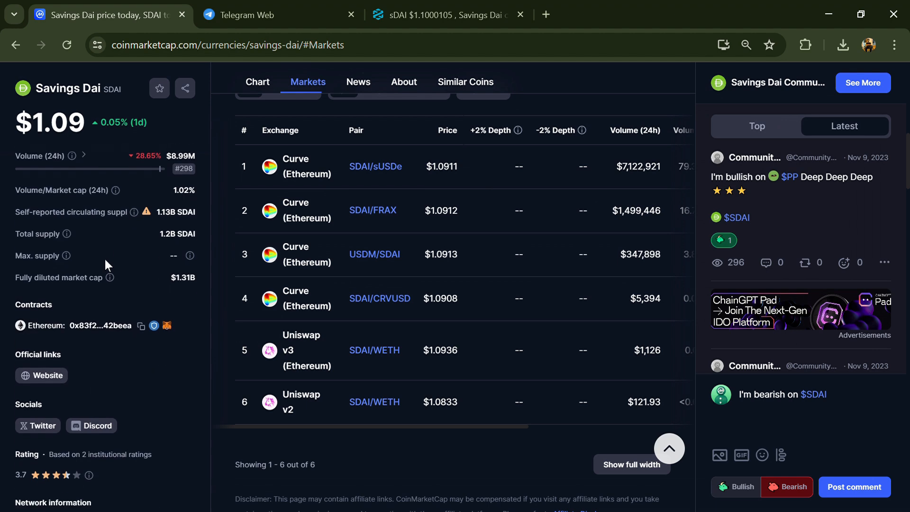
scroll(down, 3)
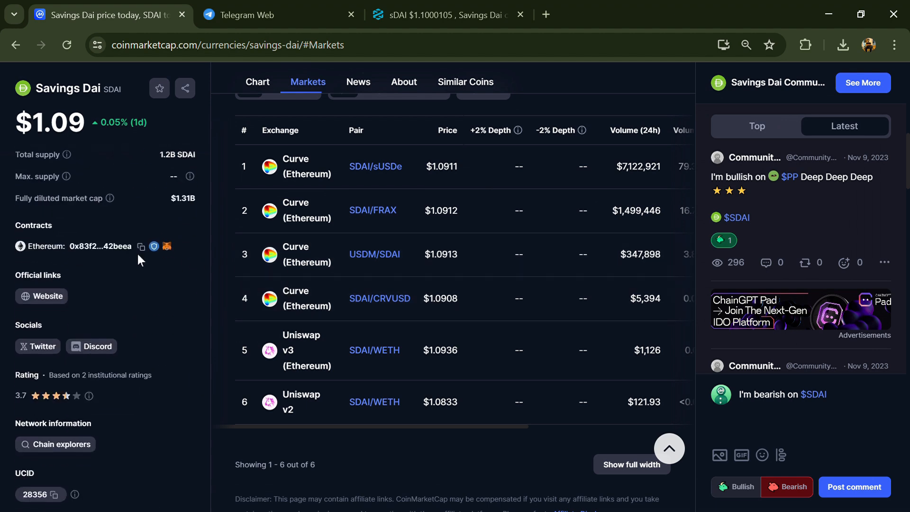
Open the sDAI token contract on Etherscan and its Holders list
click(167, 247)
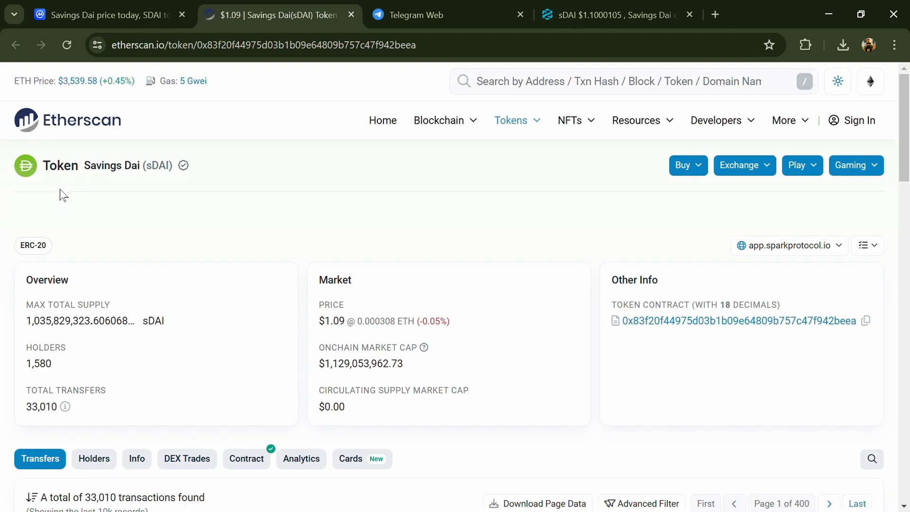
click(94, 459)
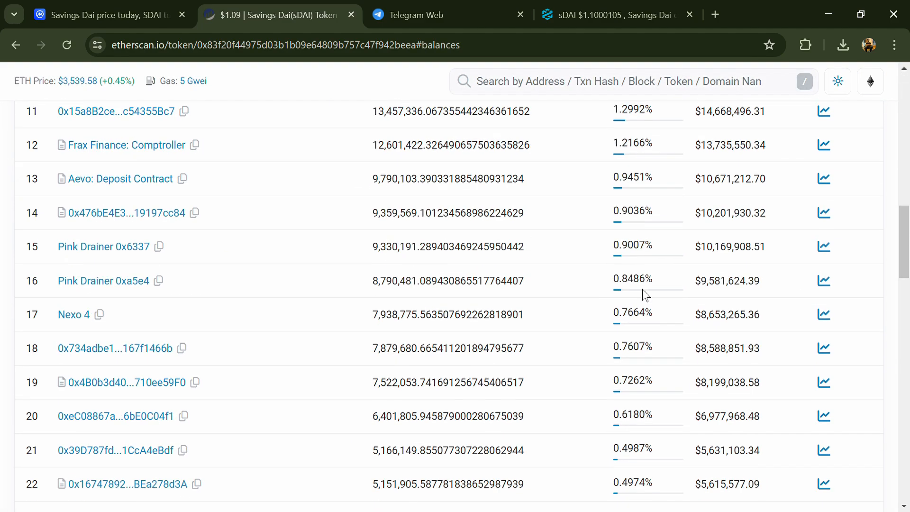
Scroll the holders list, topped by Gnosis Chain: xDai Bridge at 7.7477%
scroll(down, 3)
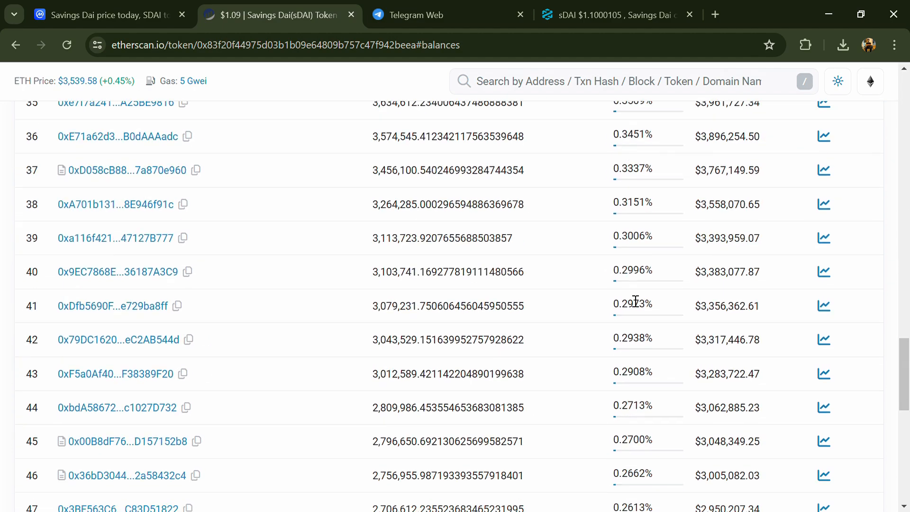
scroll(up, 3)
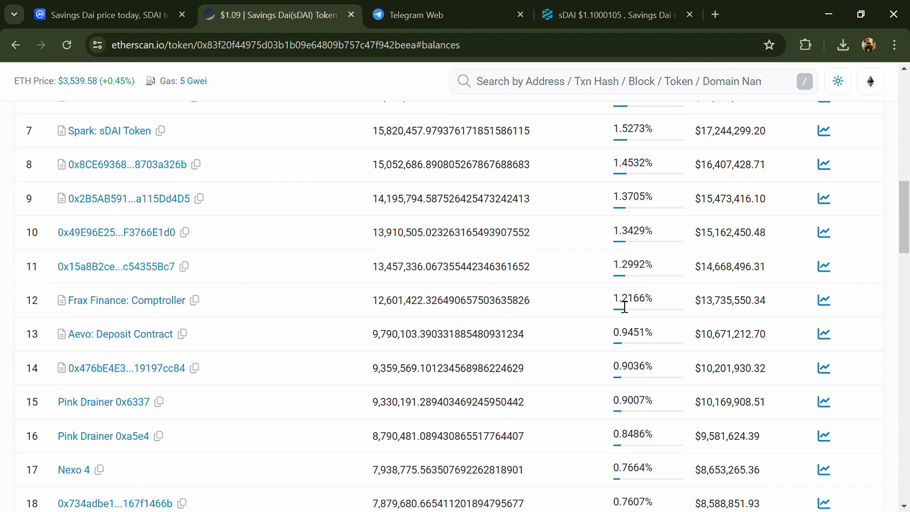
scroll(up, 3)
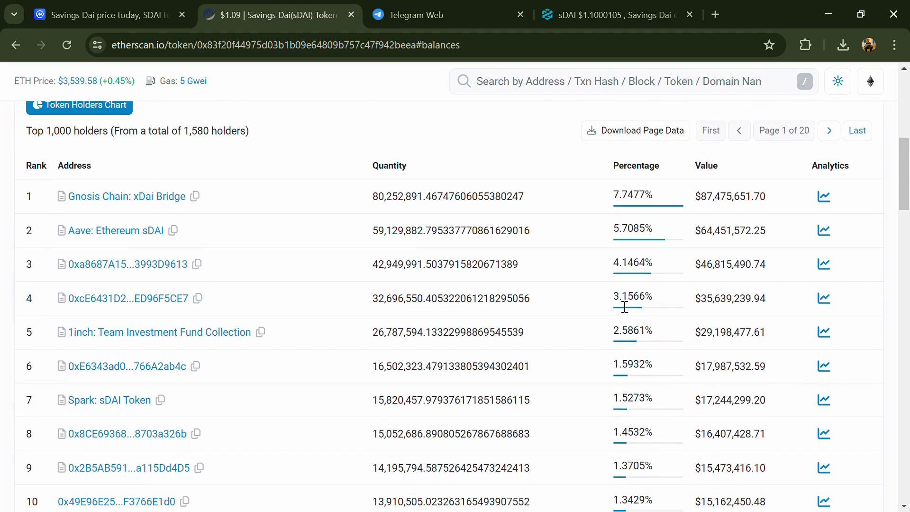
scroll(down, 3)
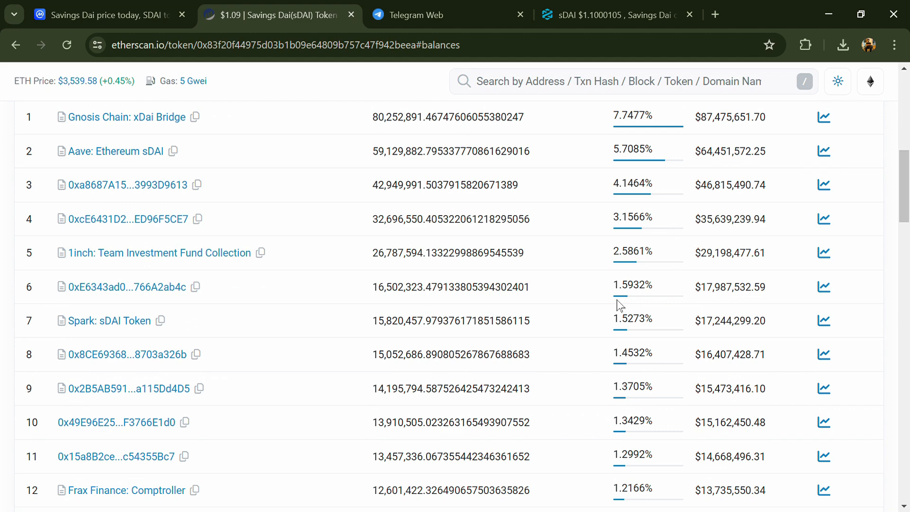
mouse_move(850, 79)
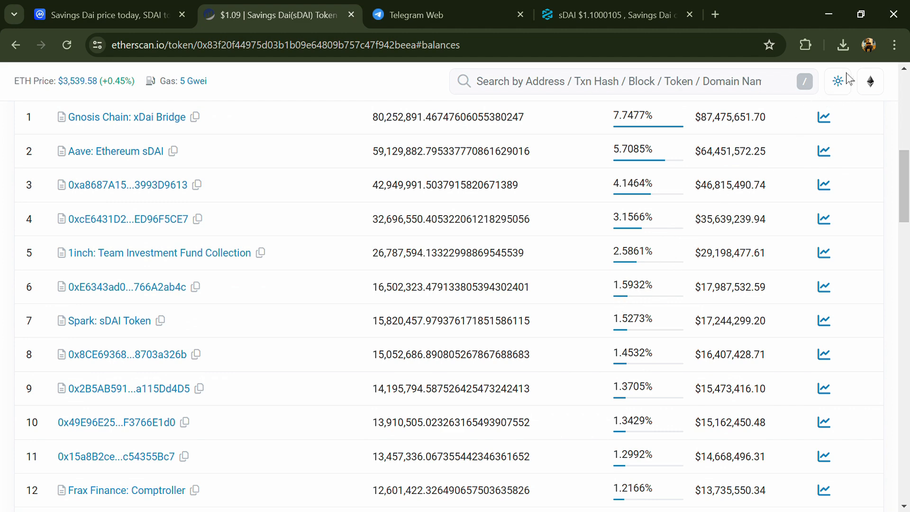
mouse_move(618, 305)
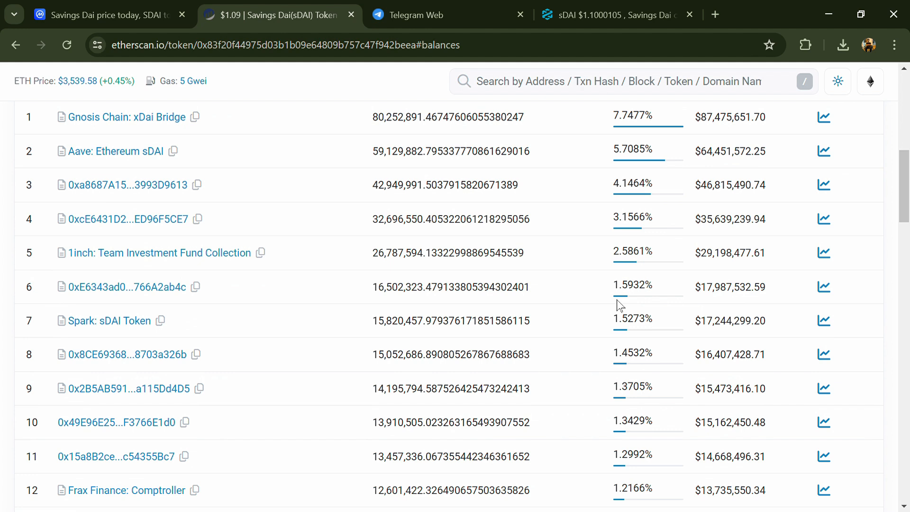